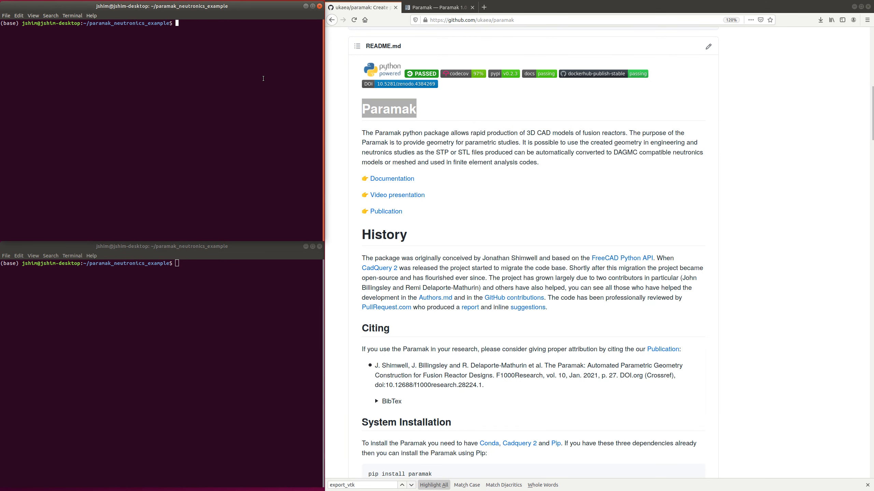
Launch JupyterLab from the terminal with 'jupyter lab'.
{"action": "type", "text": "jupyter"}
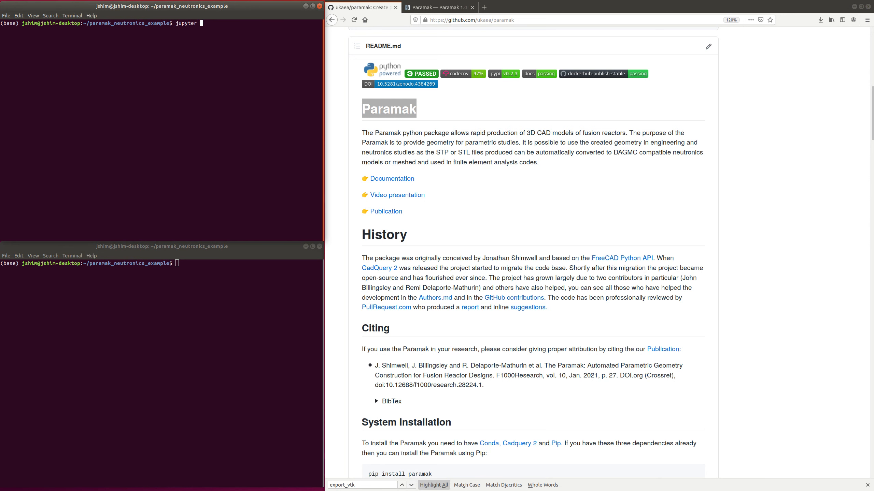
{"action": "type", "text": "lab"}
{"action": "left_click", "coordinate": [162, 263]}
{"action": "type", "text": "ll"}
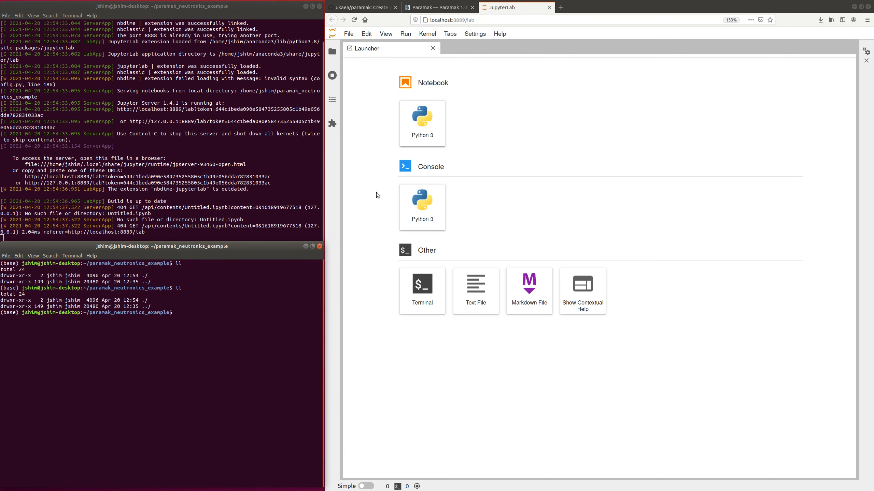
Create a Python 3 notebook and run a first cell with 'import paramak'.
{"action": "left_click", "coordinate": [422, 122]}
{"action": "type", "text": "ll"}
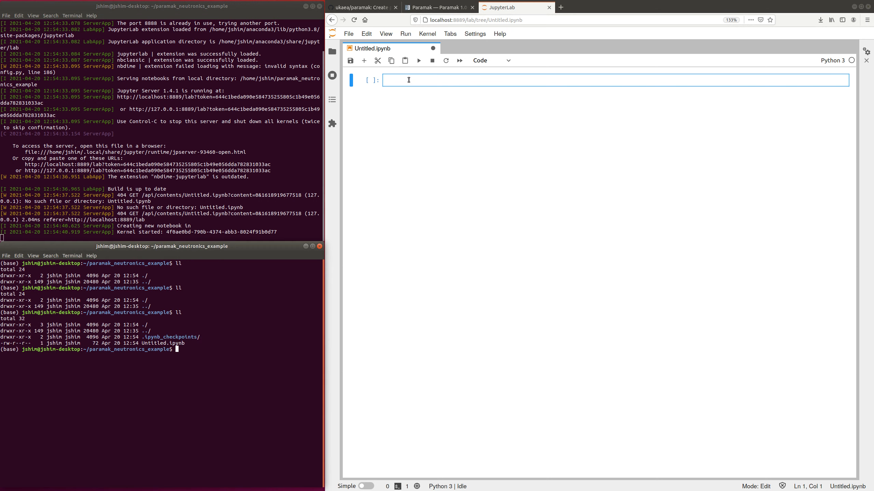
{"action": "type", "text": "import"}
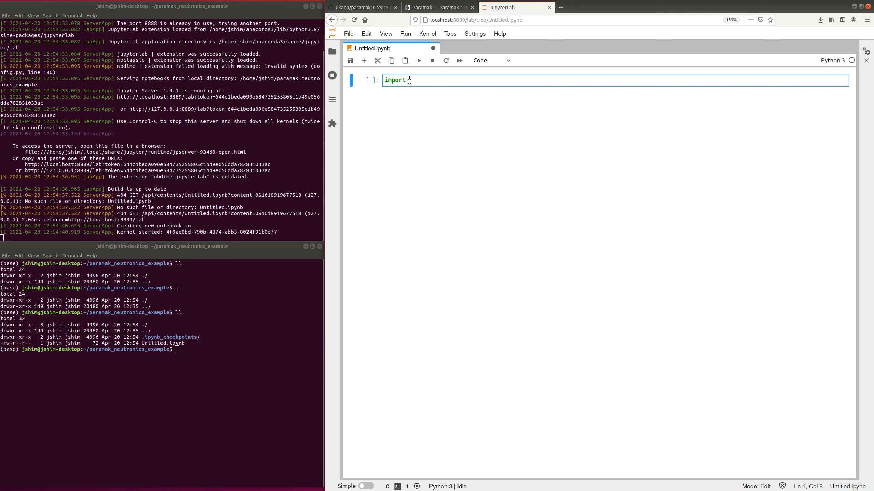
{"action": "type", "text": "param"}
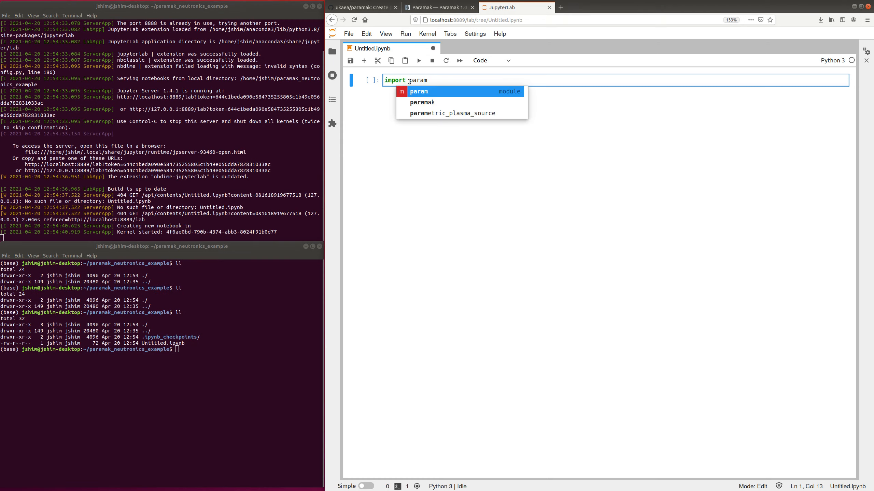
{"action": "type", "text": "ak"}
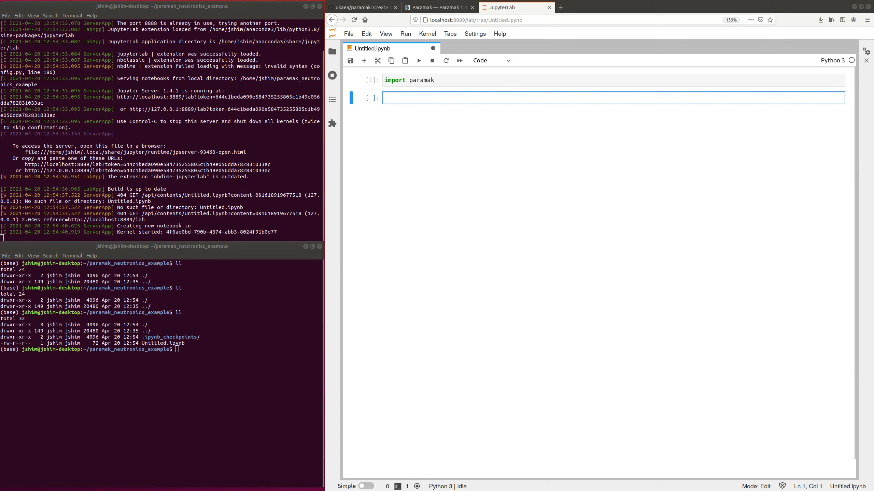
{"action": "mouse_move", "coordinate": [498, 115]}
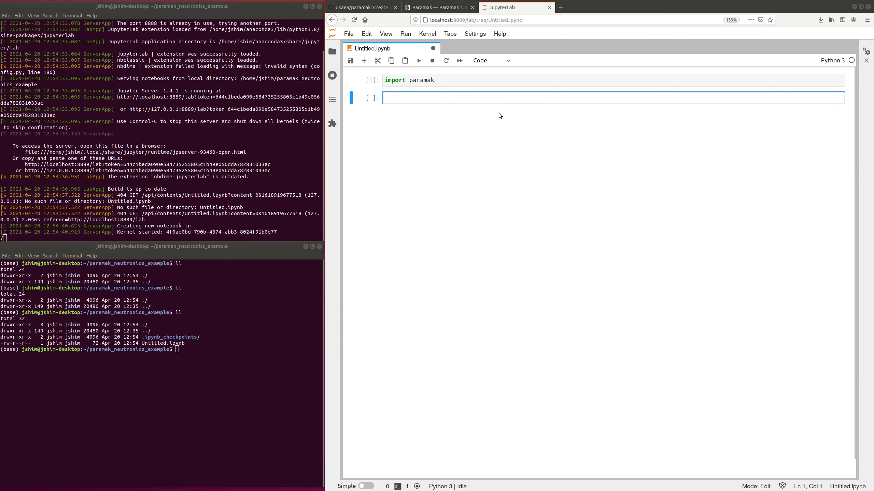
Write and run red_part as an ExtrudeMixedShape with distance 10, red colour, and show().
{"action": "type", "text": "red_part = paramak.ExtrudeMixedShape("}
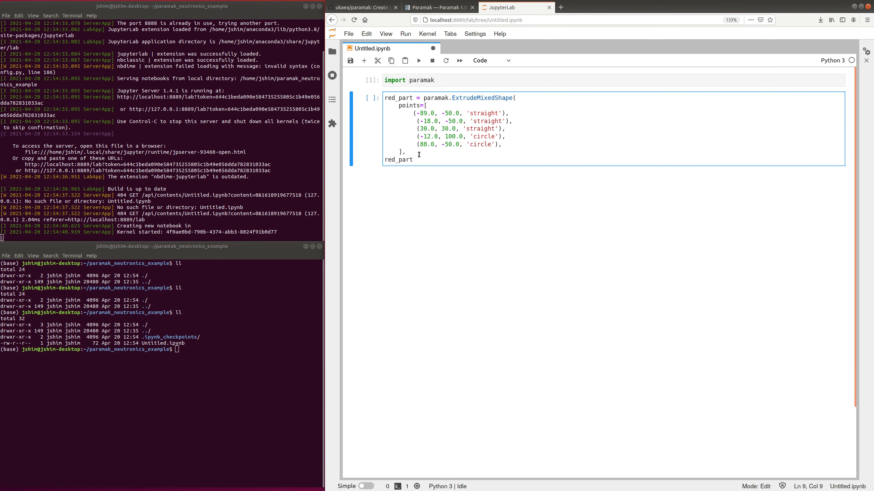
{"action": "type", "text": ".show()"}
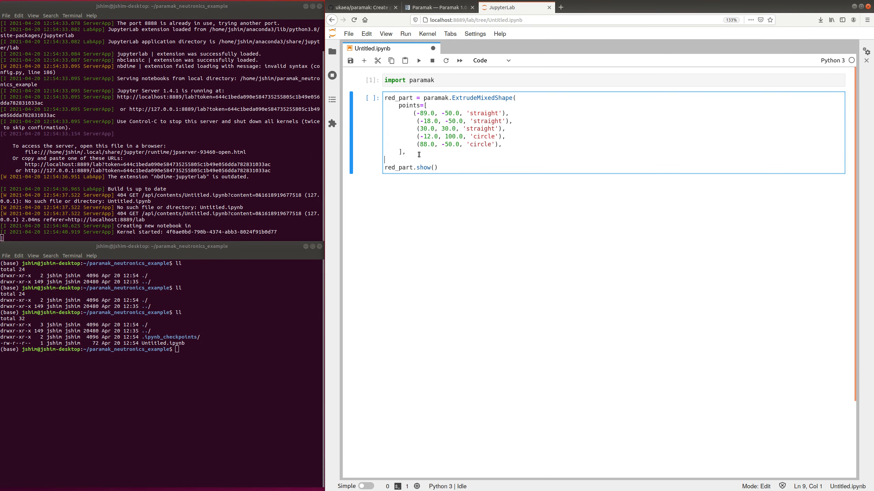
{"action": "type", "text": ")"}
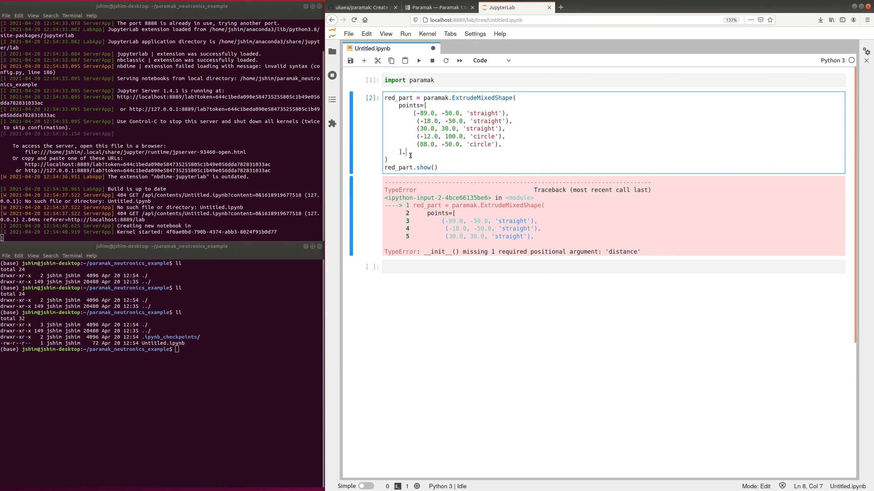
{"action": "type", "text": "distance=0"}
{"action": "type", "text": "color=(1,0,0),"}
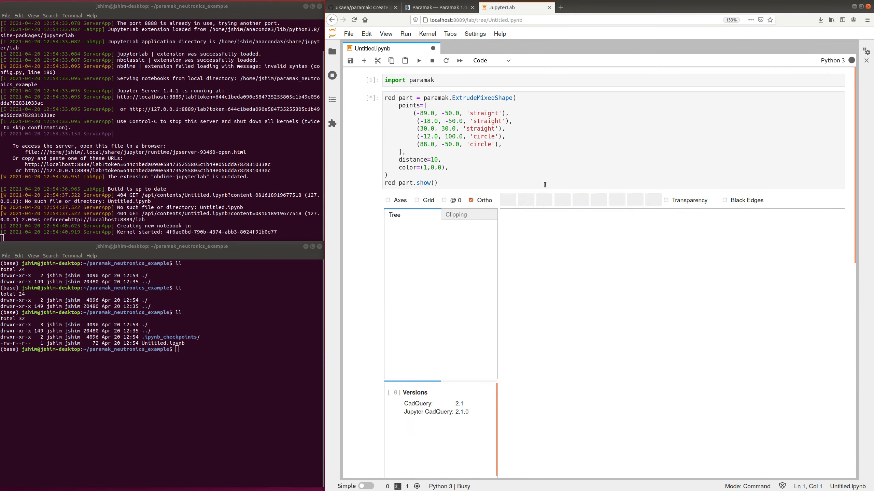
Add name='red_part' and material_tag='red_part_material' to the red_part definition.
{"action": "left_click", "coordinate": [419, 60]}
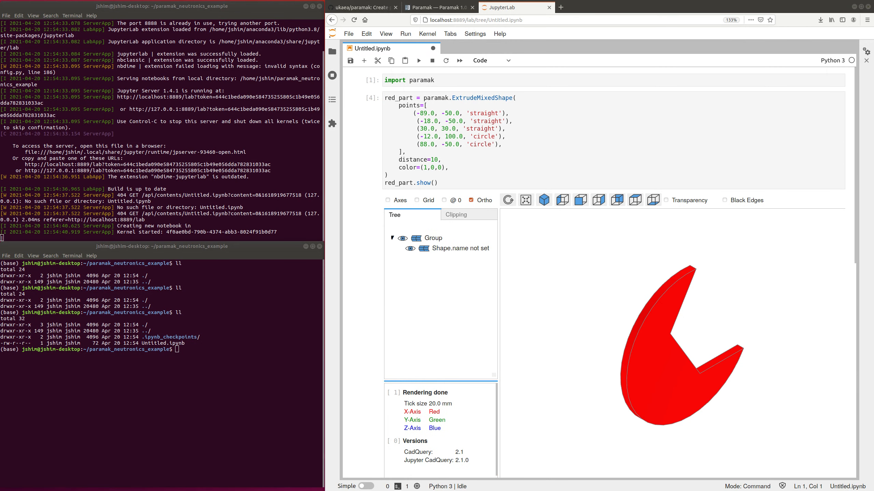
{"action": "mouse_move", "coordinate": [452, 241]}
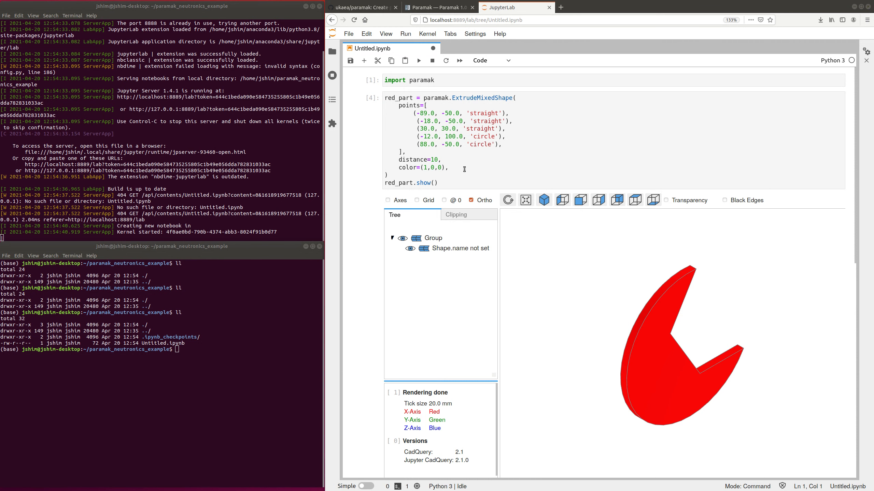
{"action": "type", "text": "name='red_part'"}
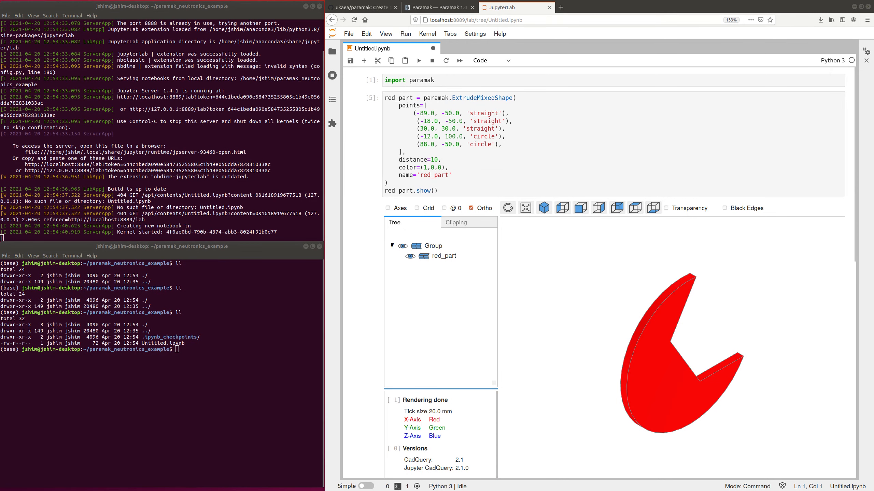
{"action": "left_click", "coordinate": [452, 175]}
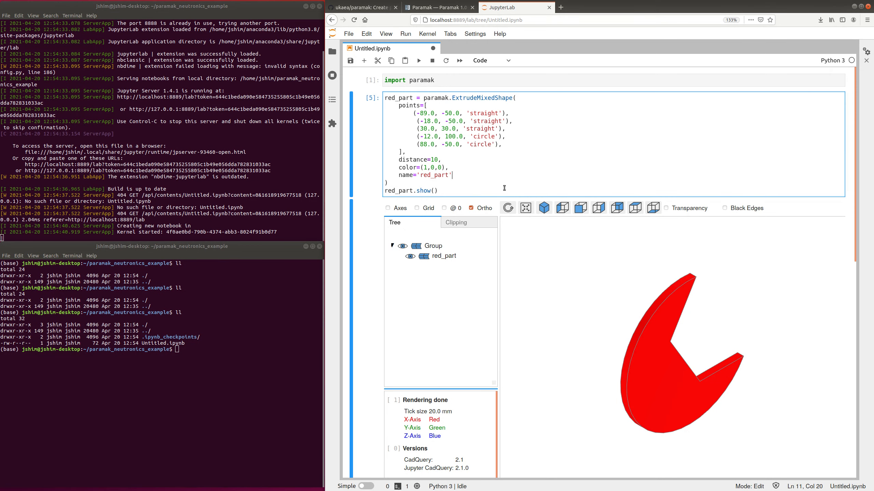
{"action": "type", "text": "material_tag='red_part_material',"}
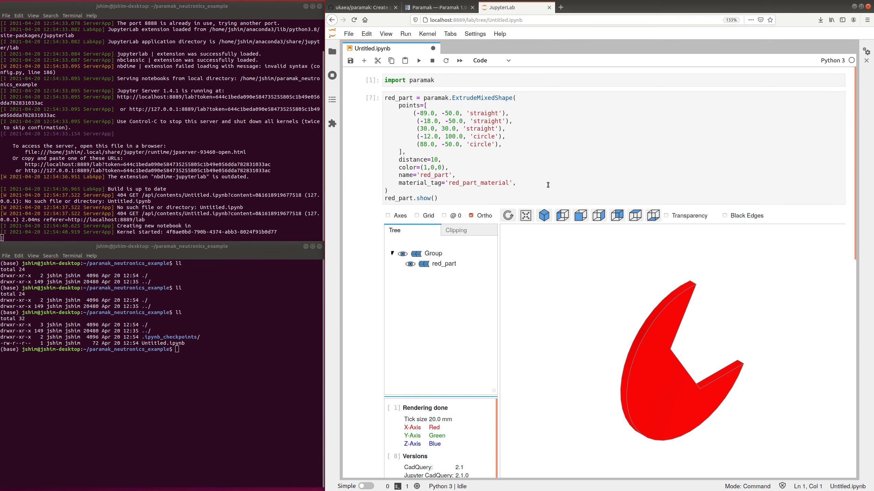
Add stp_filename='red_part.stp' to red_part, correcting a typo along the way.
{"action": "type", "text": "s"}
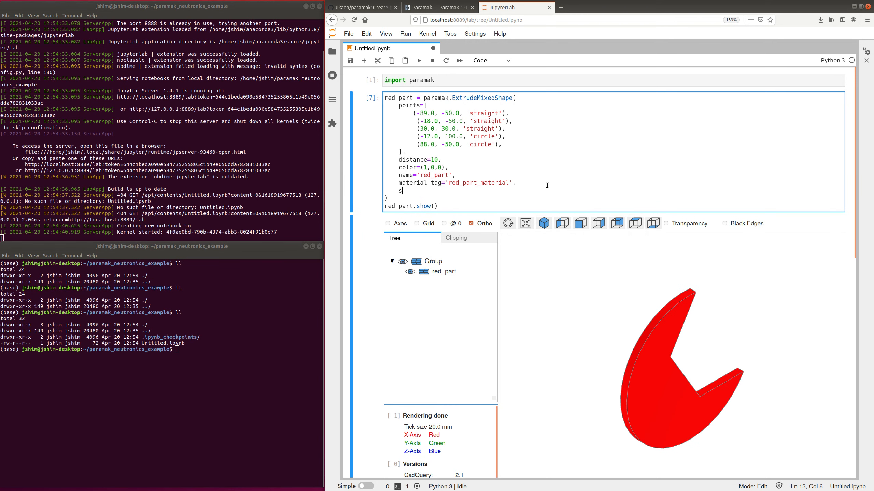
{"action": "type", "text": "tp_f"}
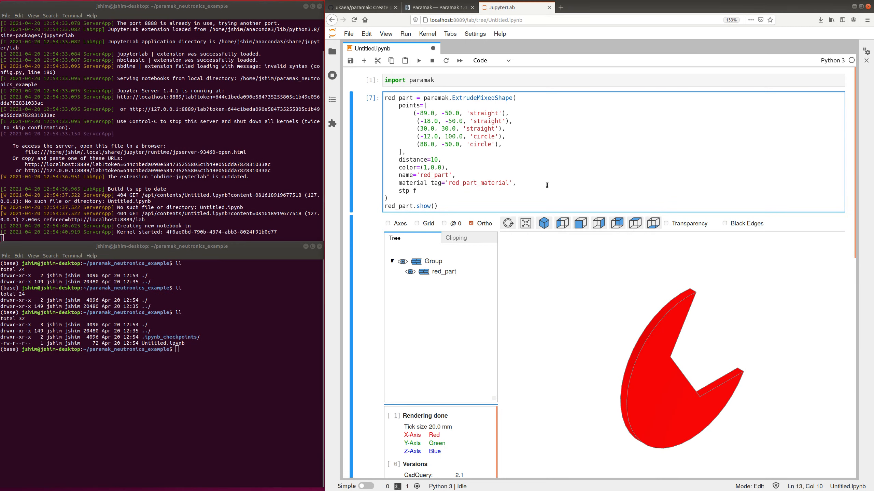
{"action": "type", "text": "ilenma"}
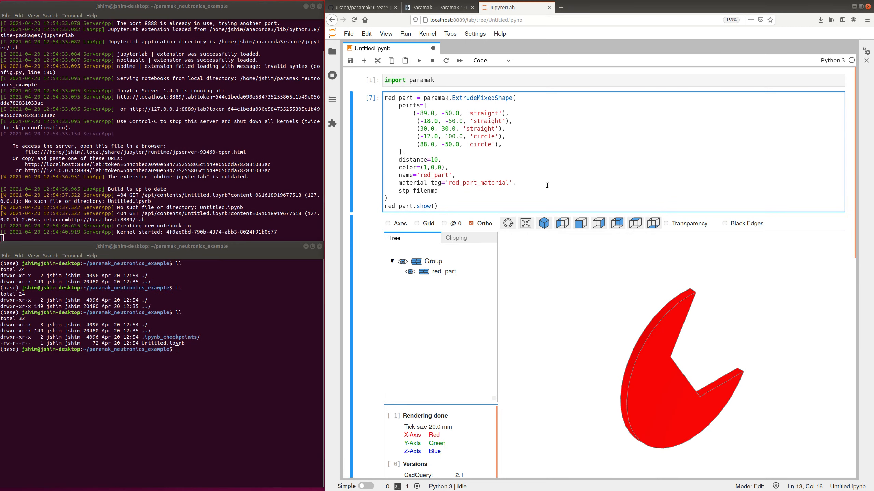
{"action": "key", "text": "Backspace"}
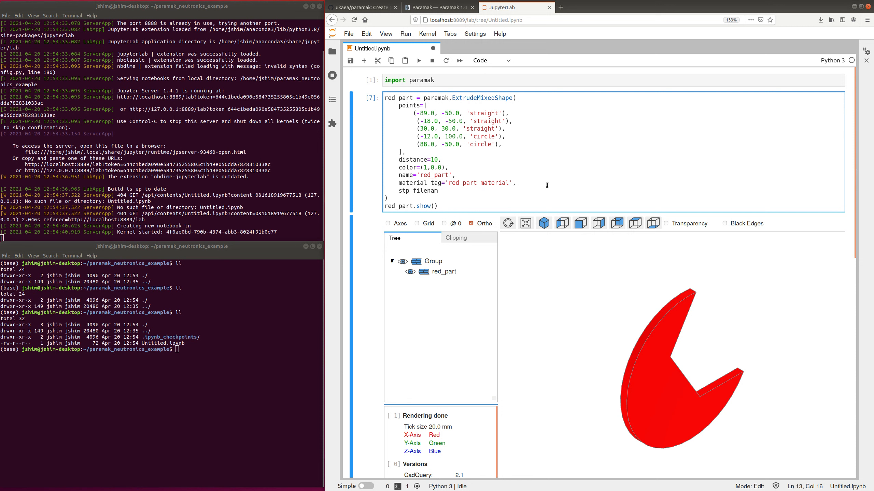
{"action": "type", "text": "='"}
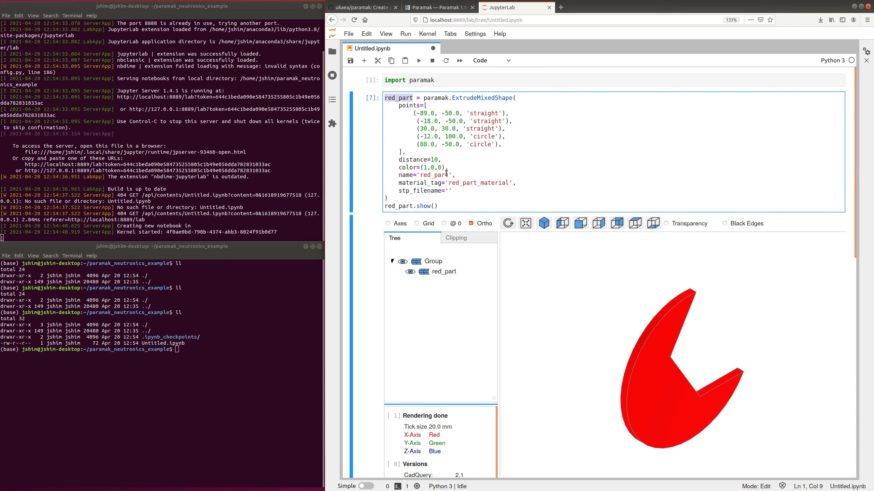
{"action": "type", "text": "red_part"}
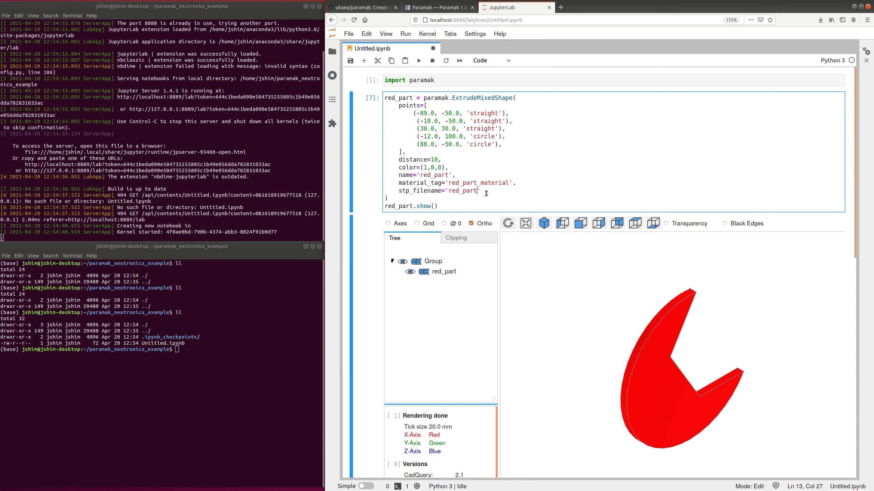
{"action": "type", "text": ".stp"}
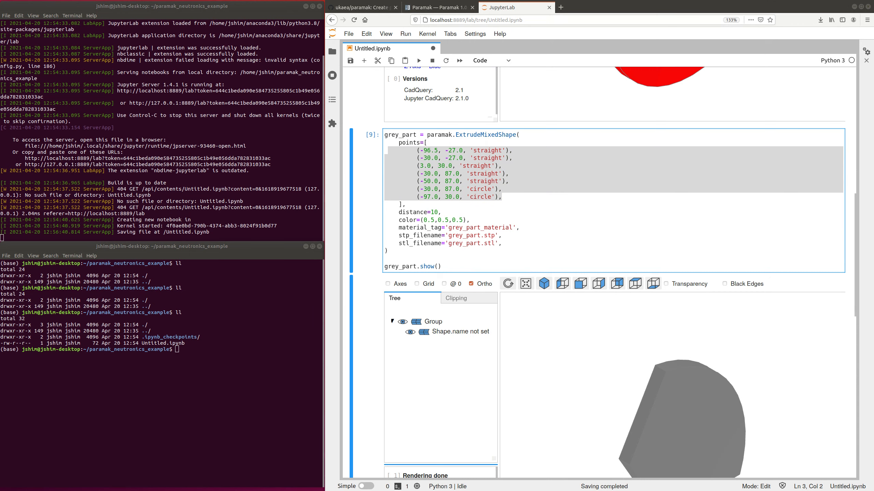
{"action": "mouse_move", "coordinate": [383, 330]}
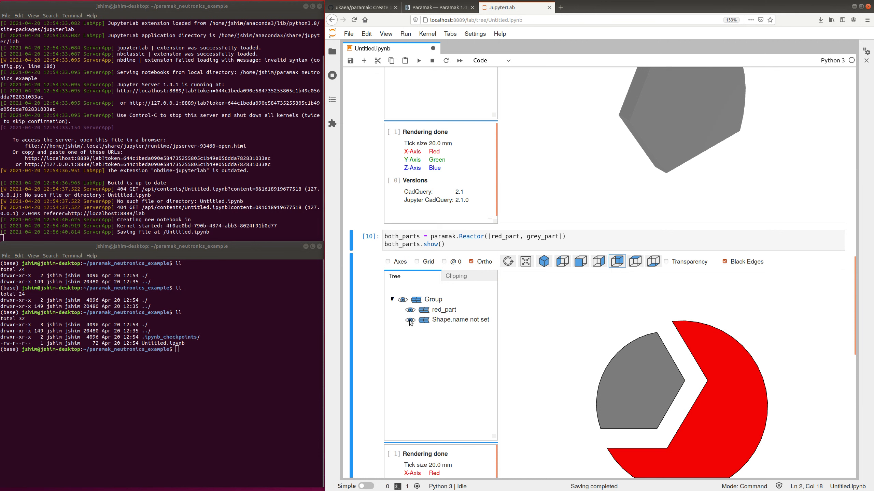
Switch the CadQuery viewer to the isometric view of the red and grey parts.
{"action": "left_click", "coordinate": [406, 310]}
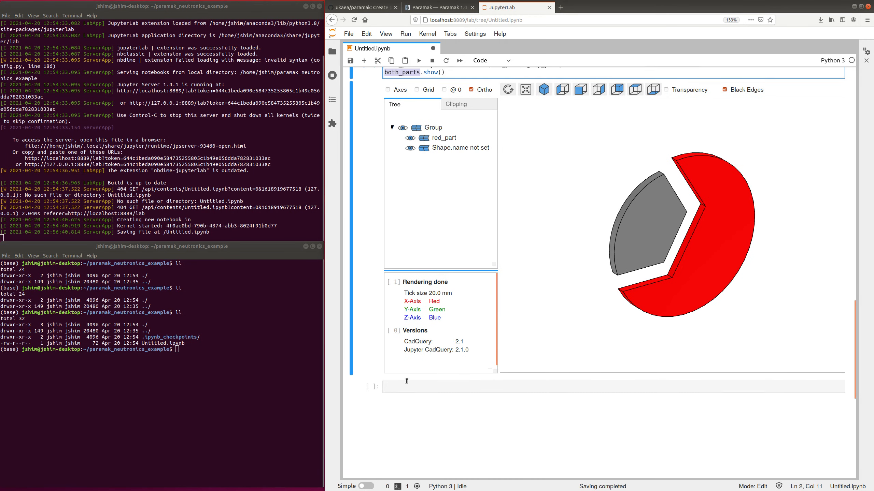
Run both_parts.export_stp() to write red_part.stp, grey_part.stp and graveyard.stp.
{"action": "type", "text": "both_parts.exp"}
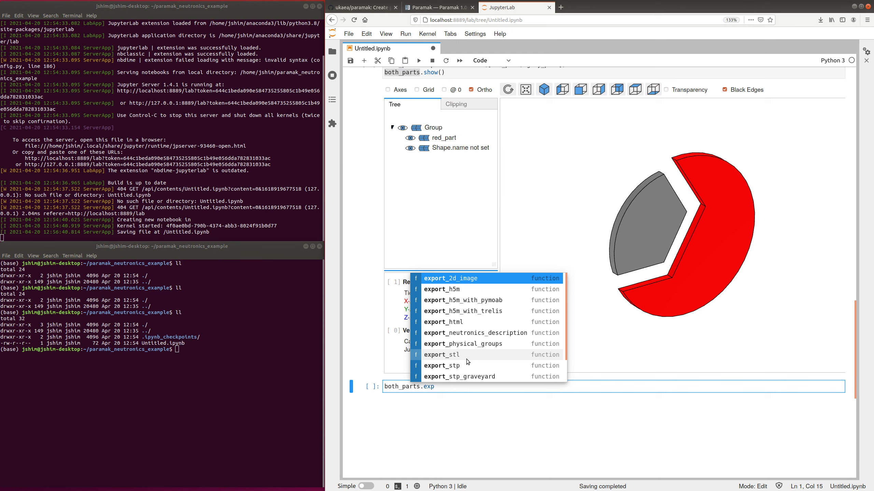
{"action": "left_click", "coordinate": [440, 366]}
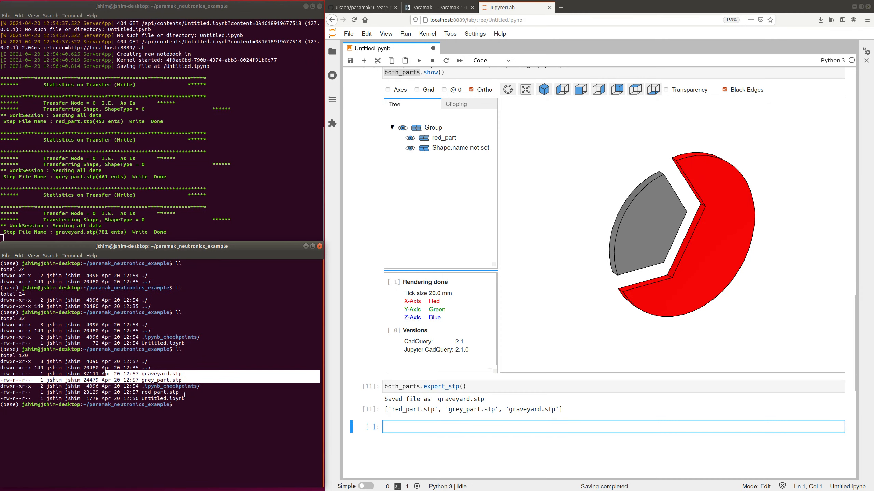
{"action": "double_click", "coordinate": [159, 392]}
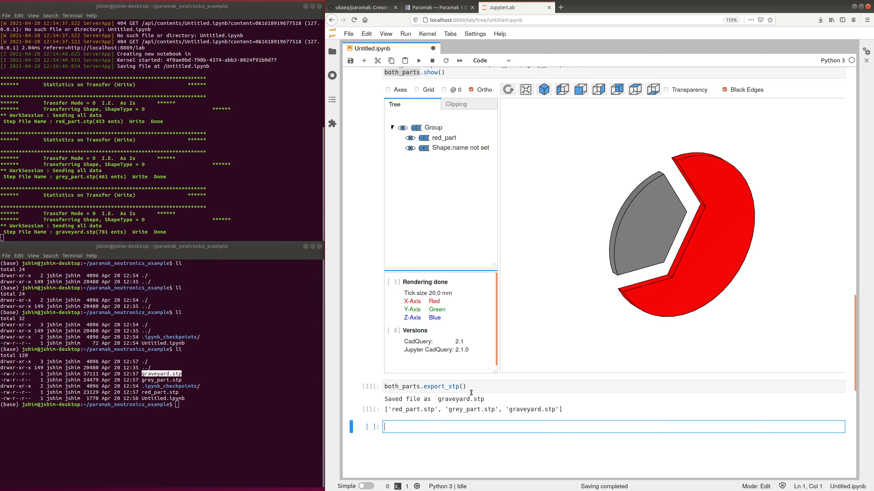
Change the export cell to export_stl() to produce the STL files.
{"action": "left_click", "coordinate": [454, 386]}
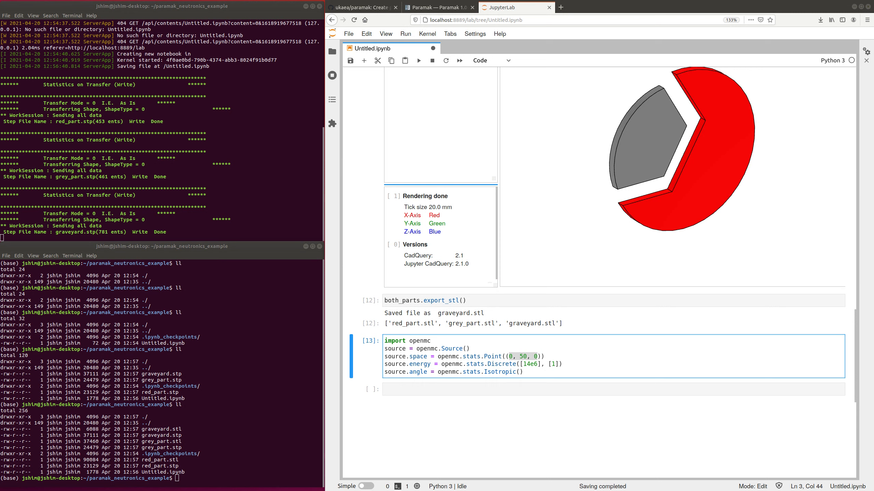
Build my_model as a NeutronicsModel of both_parts with the source, P91 and Li4SiO4 materials.
{"action": "type", "text": "my_model = paramak.NeutronicsModel(\\n    geometry=both_parts,\\n    source=source,"}
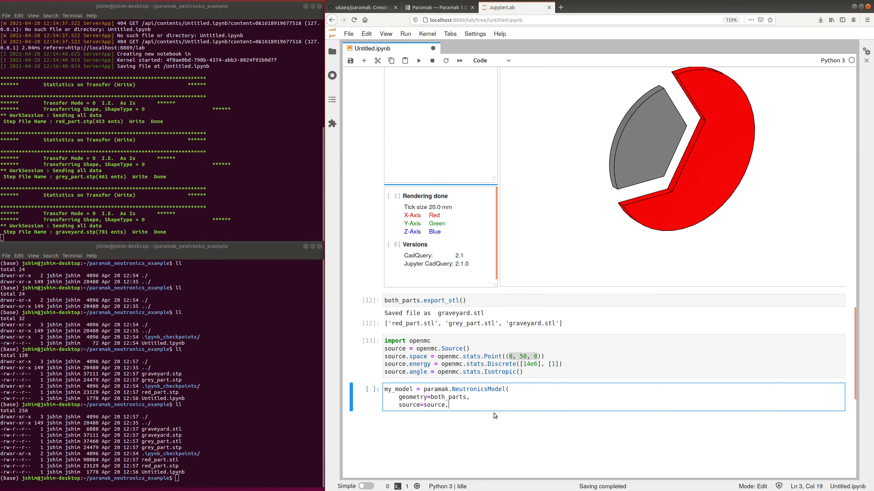
{"action": "mouse_move", "coordinate": [486, 415]}
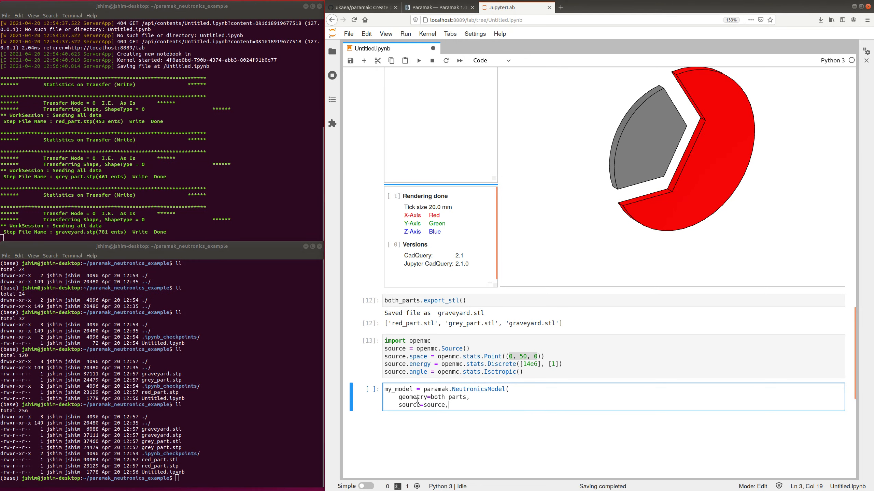
{"action": "double_click", "coordinate": [412, 397]}
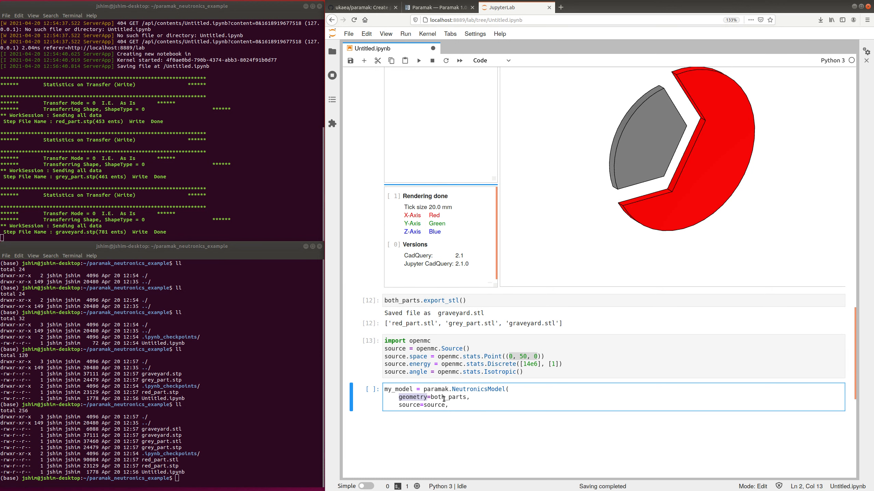
{"action": "scroll", "scroll_direction": "down", "scroll_amount": 3}
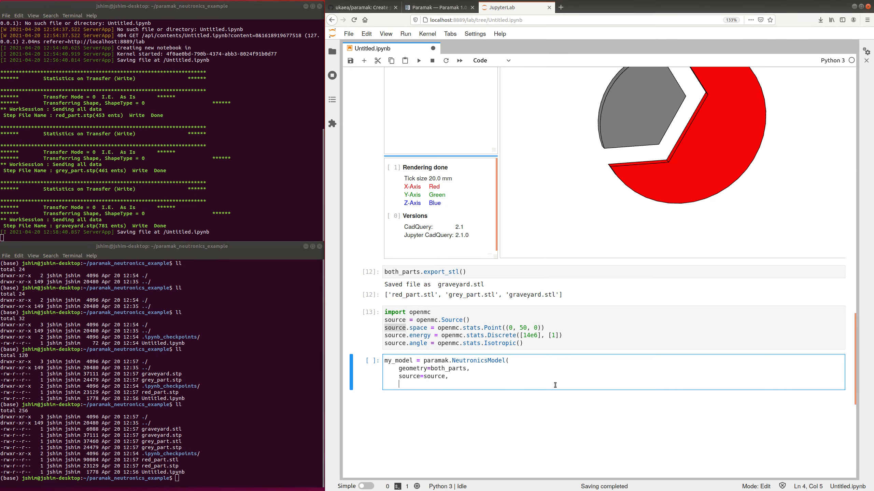
{"action": "type", "text": "materials = {'red_part_material':'P91', 'grey_part_material':'Li4SiO4'},"}
{"action": "type", "text": ")"}
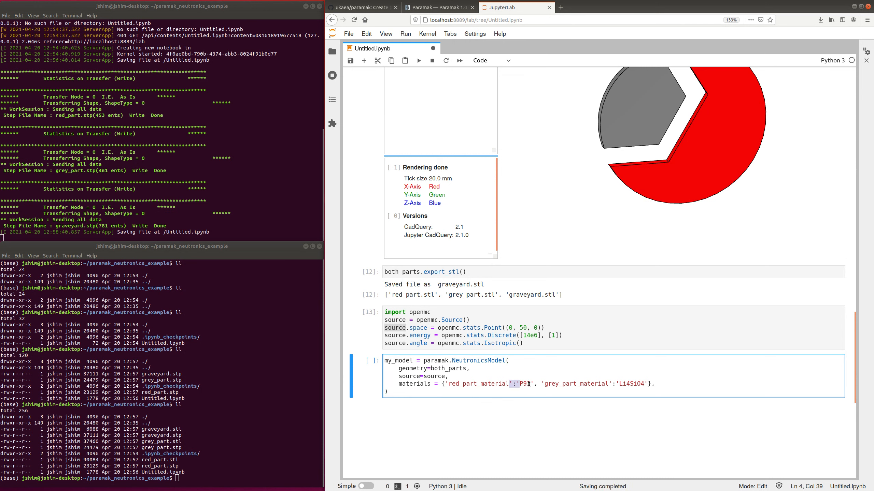
{"action": "double_click", "coordinate": [631, 384]}
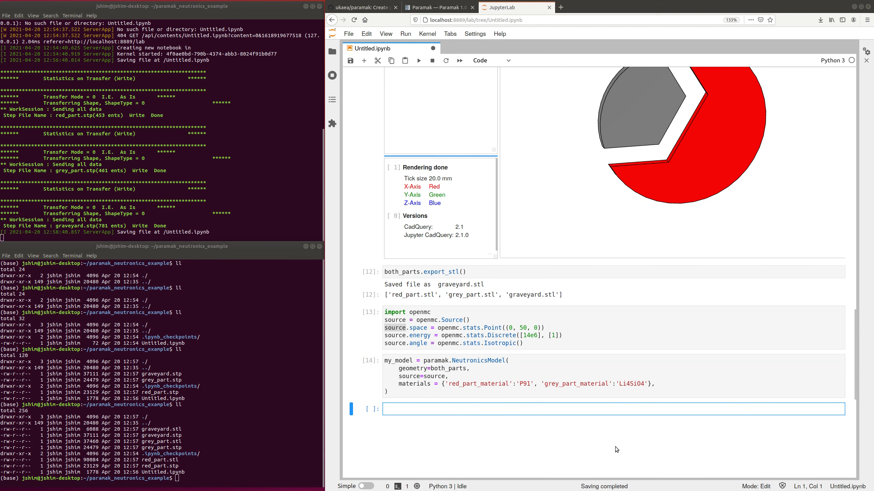
Run my_model.simulate() and scroll through the OpenMC output.
{"action": "type", "text": "my_model.simulate()"}
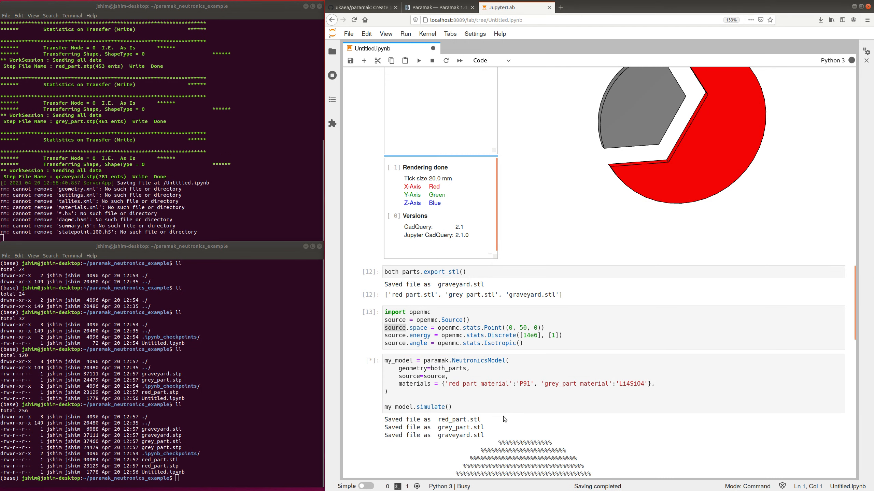
{"action": "scroll", "scroll_direction": "down", "scroll_amount": 3}
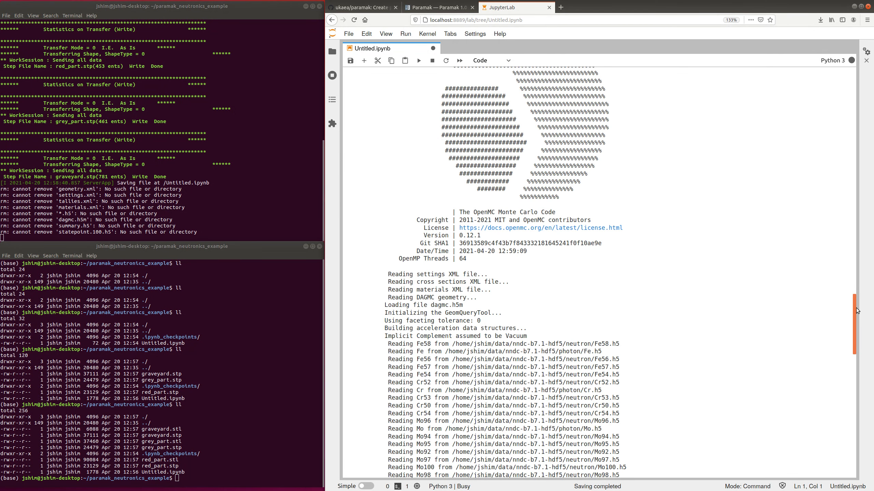
{"action": "scroll", "scroll_direction": "down", "scroll_amount": 3}
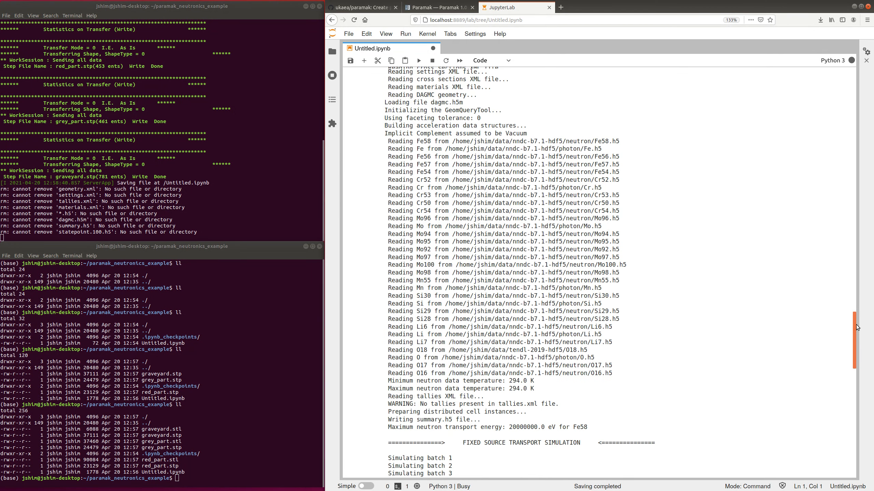
{"action": "scroll", "scroll_direction": "down", "scroll_amount": 3}
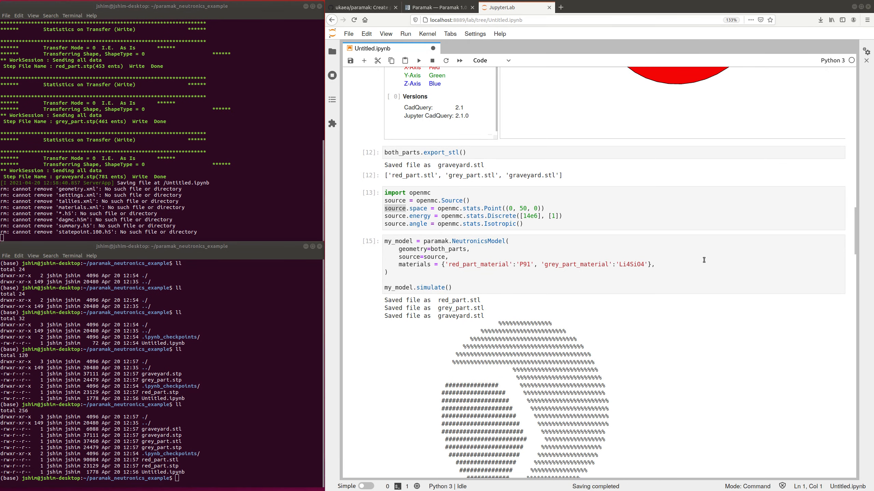
Add mesh_tally_2d, mesh_tally_3d and cell_tallies for ['(n,Xt)','heating'] and rerun the simulation.
{"action": "type", "text": "mesh_tally_2d=['(n,Xt)','heating'],"}
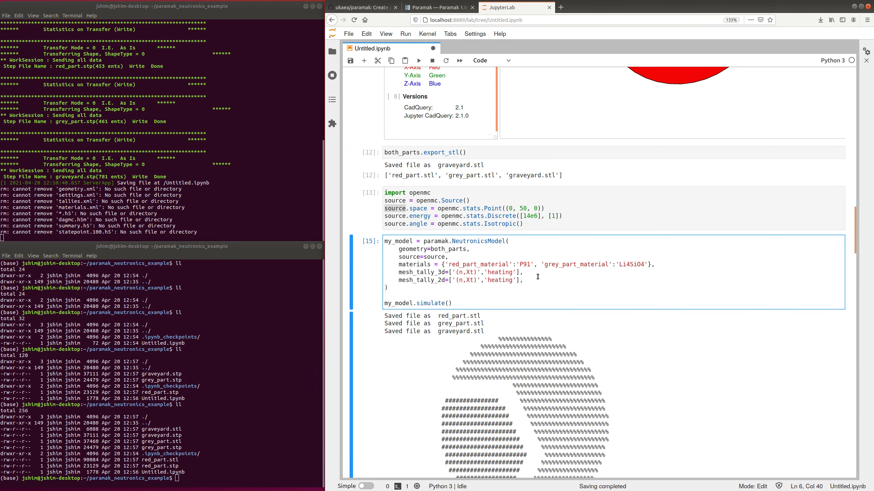
{"action": "type", "text": "cell_tallies=['(n,Xt)','heating'],"}
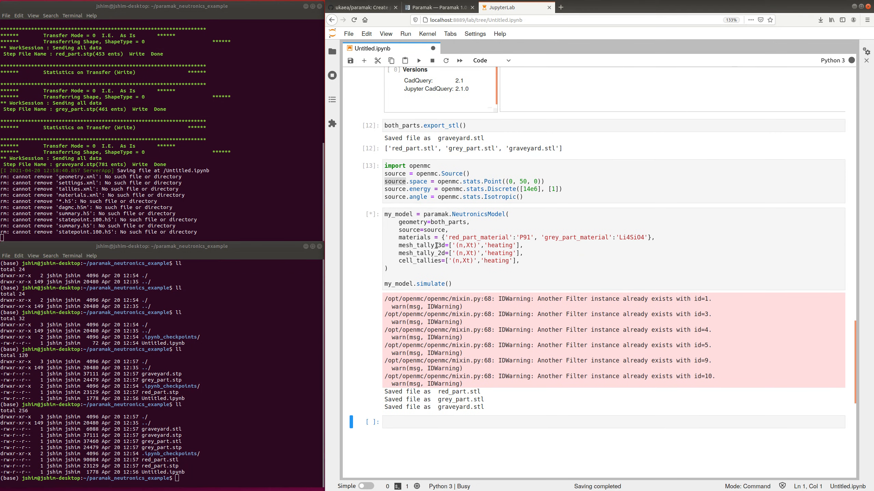
{"action": "left_click", "coordinate": [429, 260]}
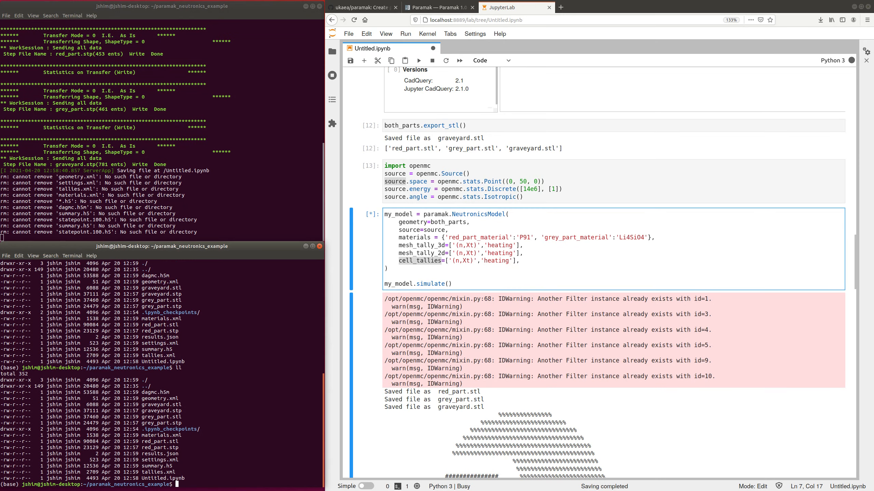
{"action": "type", "text": "ll"}
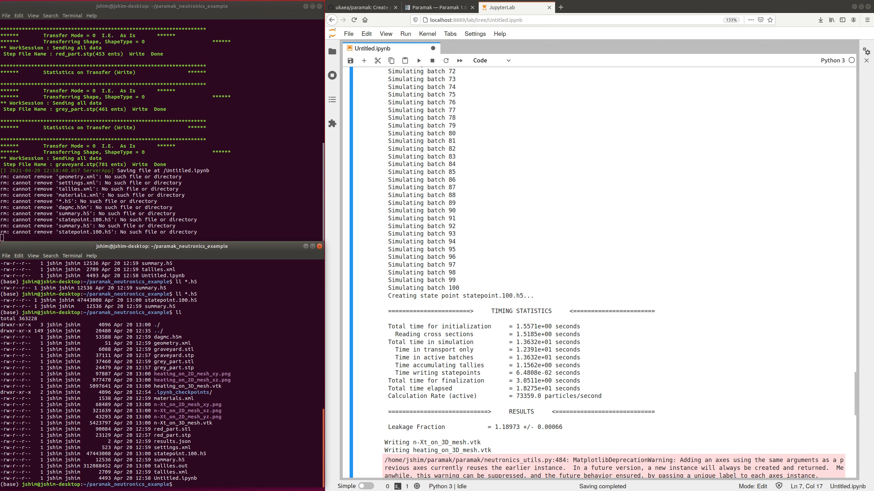
Open heating_on_2D_mesh_xy.png, list the VTK files, and load heating_on_3D_mesh.vtk in ParaView.
{"action": "double_click", "coordinate": [192, 374]}
{"action": "type", "text": "eog *.pn"}
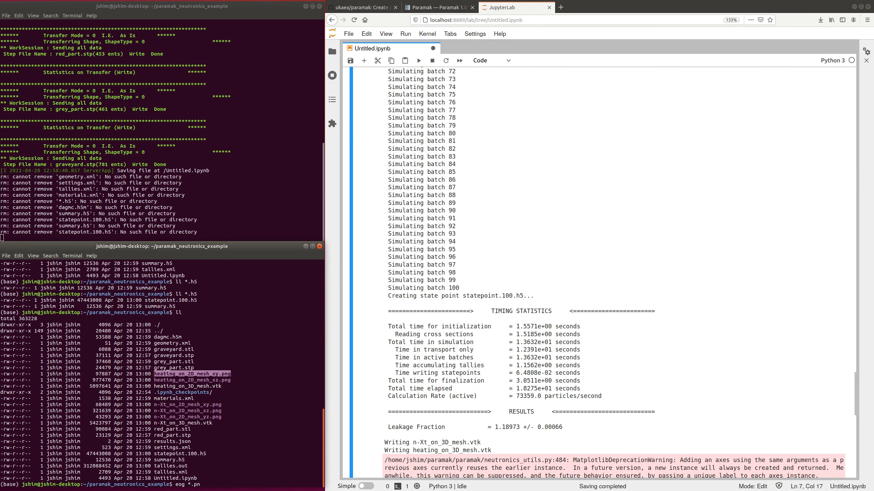
{"action": "type", "text": "heating_on_2D_mesh_xy.png"}
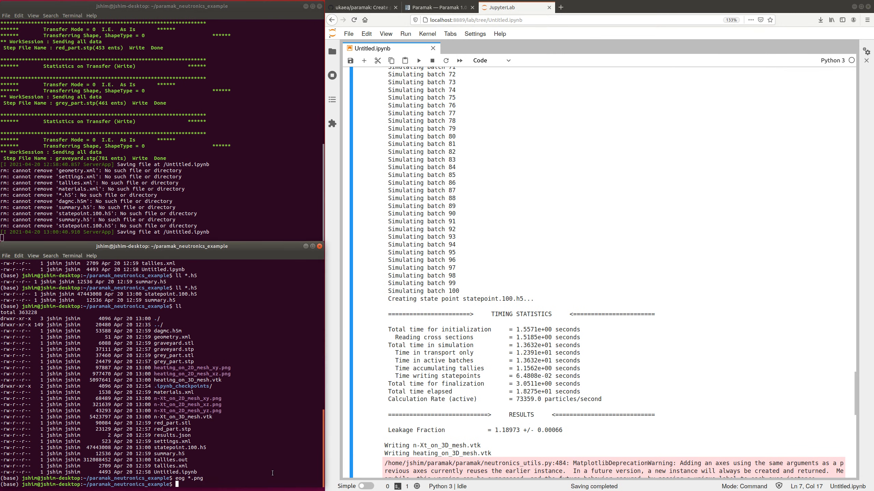
{"action": "type", "text": "ll *.vtk"}
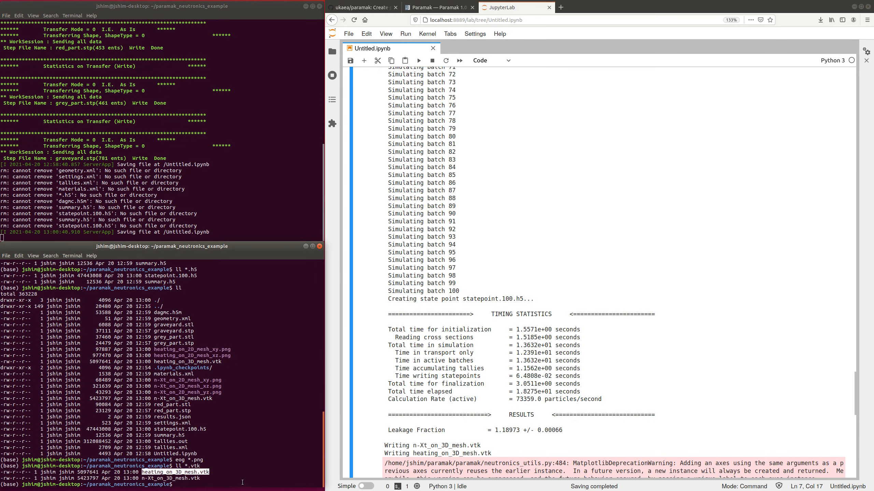
{"action": "type", "text": "paraview heating_on_3D_mesh.vtk"}
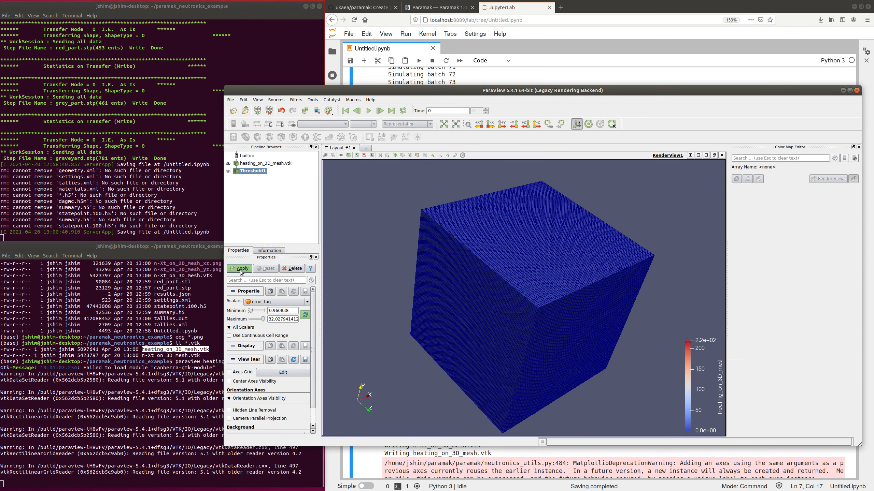
Apply the Threshold filter to reveal the two part shapes, then close ParaView.
{"action": "left_click", "coordinate": [242, 269]}
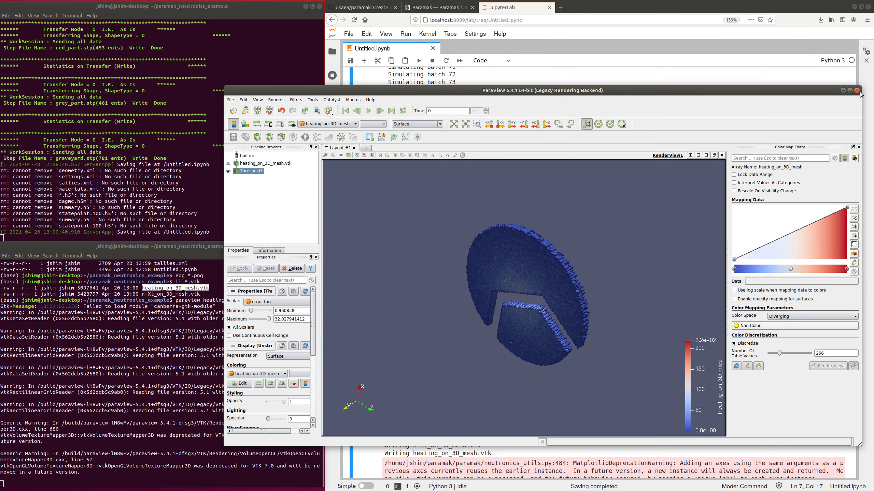
{"action": "left_click", "coordinate": [857, 90]}
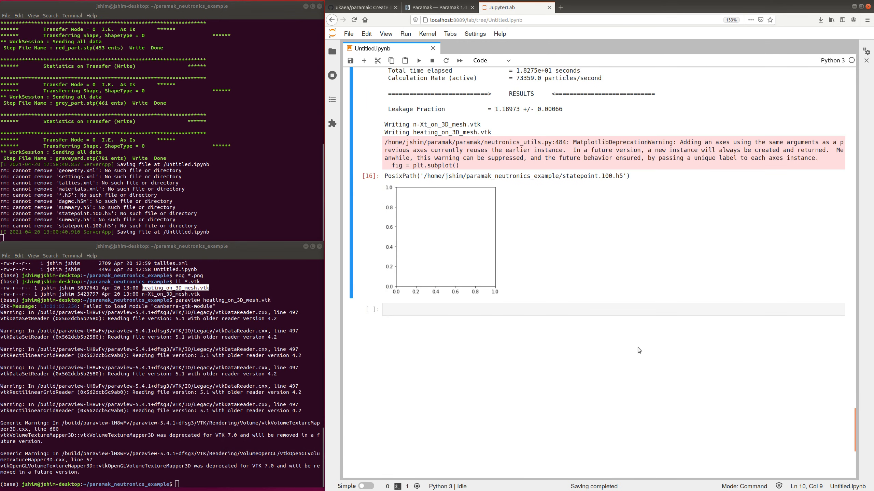
Print my_model.results, point out the red part's (n,Xt) tally, and return to the Paramak docs.
{"action": "type", "text": "my_model.results"}
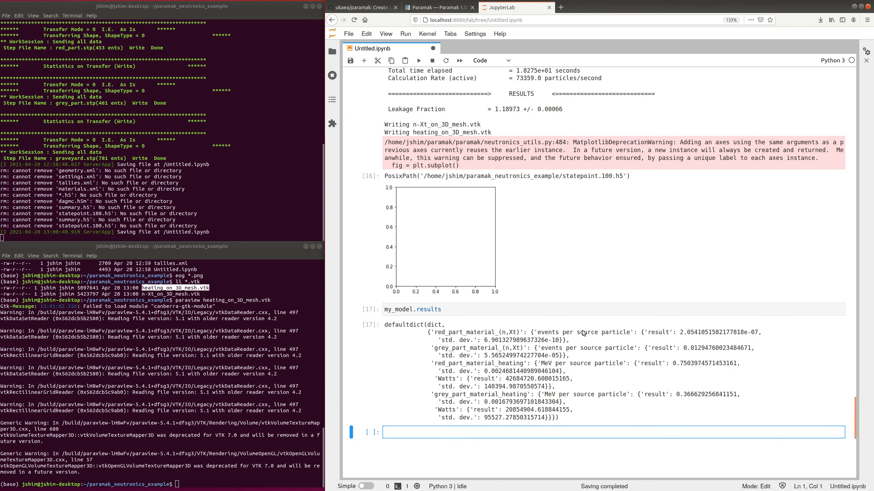
{"action": "left_click", "coordinate": [508, 332]}
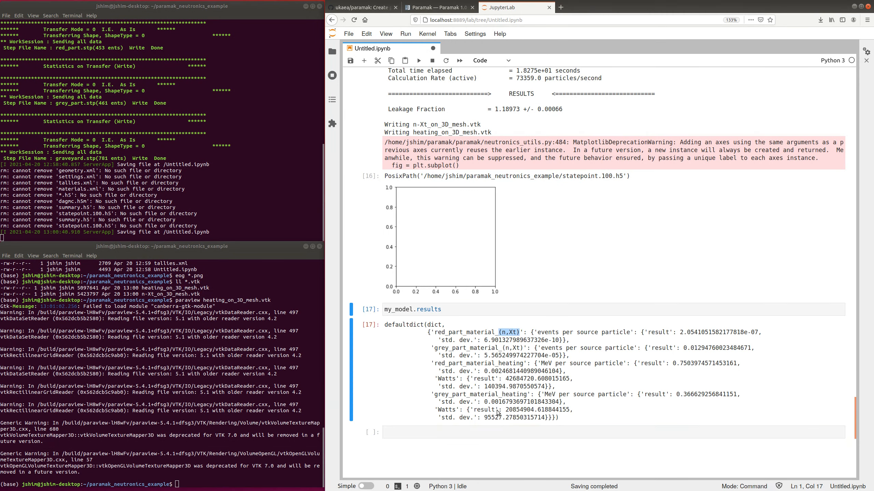
{"action": "mouse_move", "coordinate": [405, 32]}
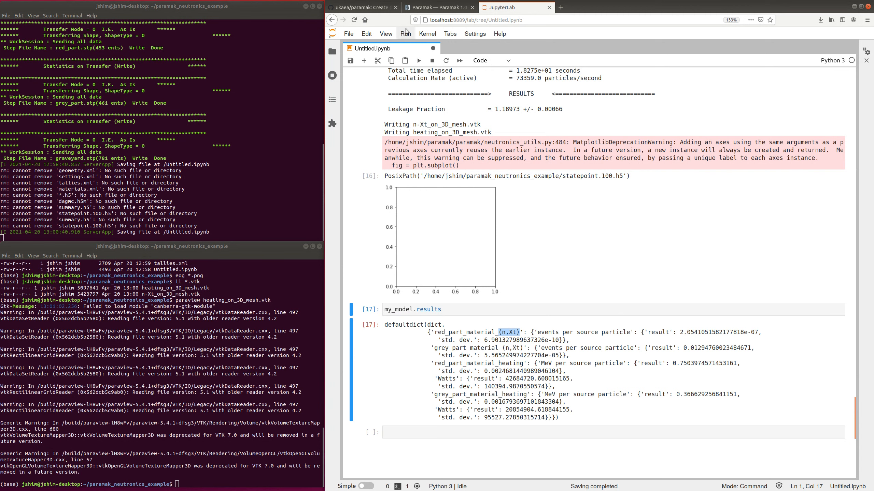
{"action": "left_click", "coordinate": [437, 7]}
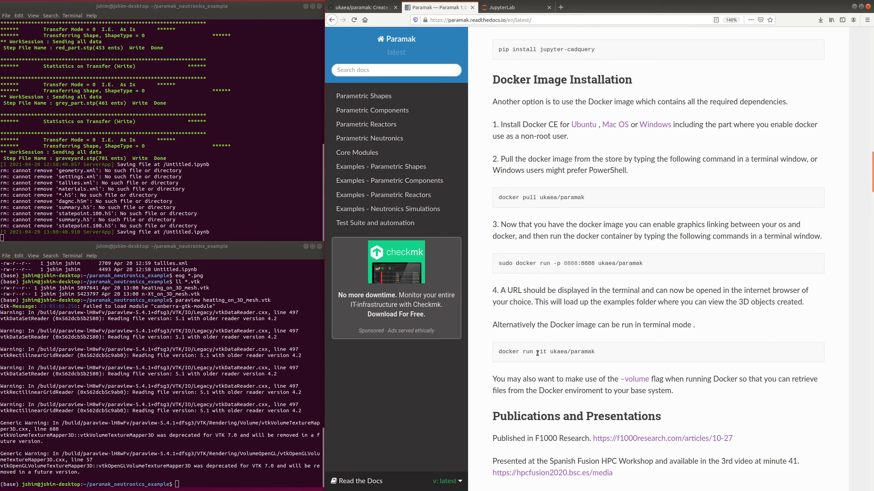
{"action": "mouse_move", "coordinate": [601, 307]}
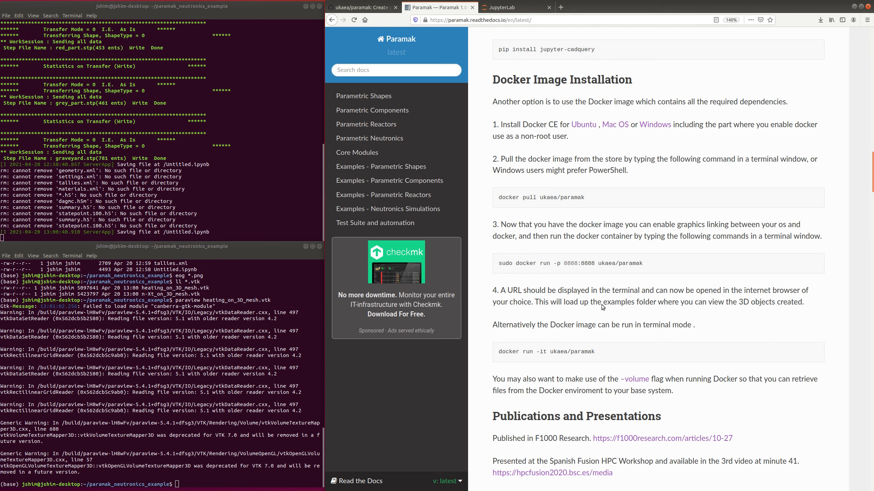